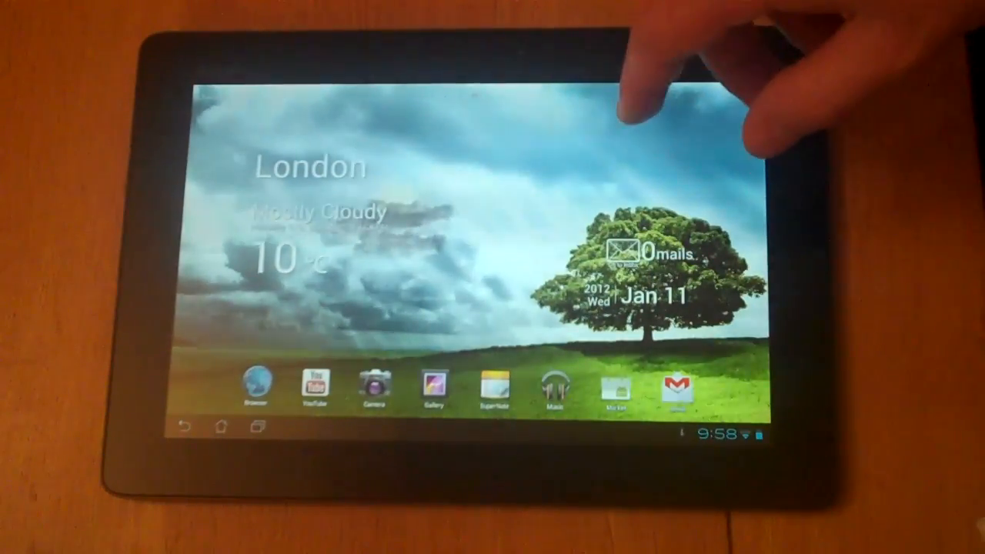
mouse_move(670, 115)
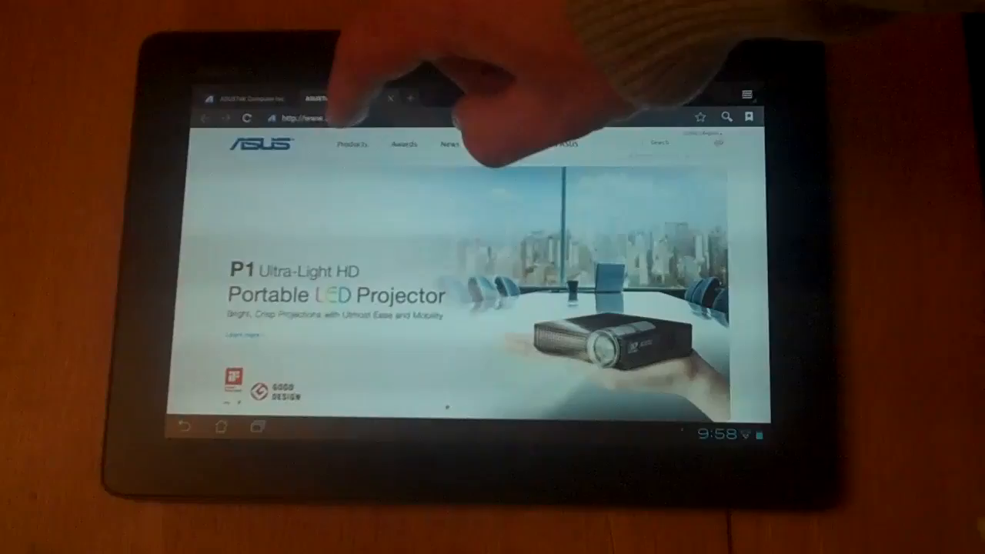
Show the BBC news page, then leave the browser for the Popular Classic album in Music.
click(308, 117)
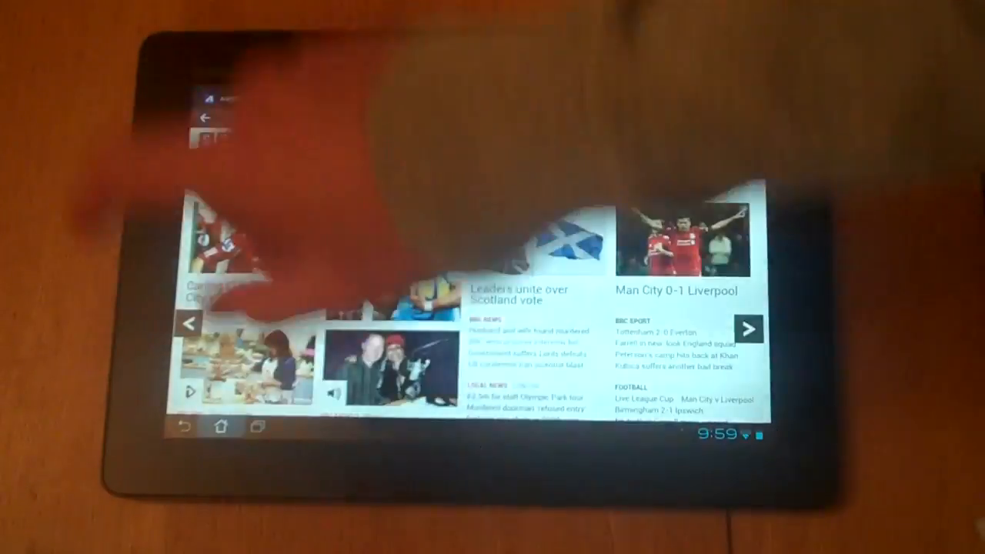
click(222, 426)
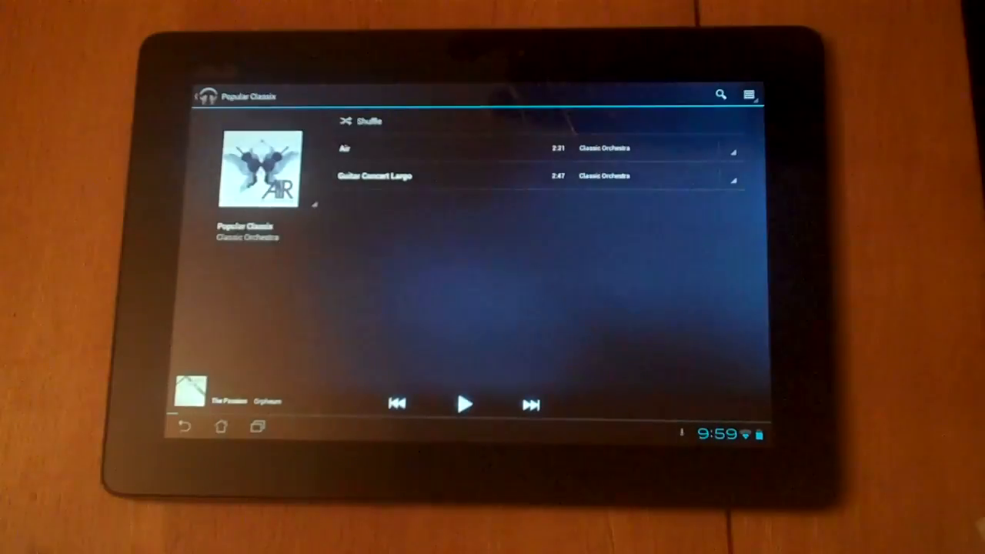
Leave the Popular Classics album view and return to the home screen.
click(345, 148)
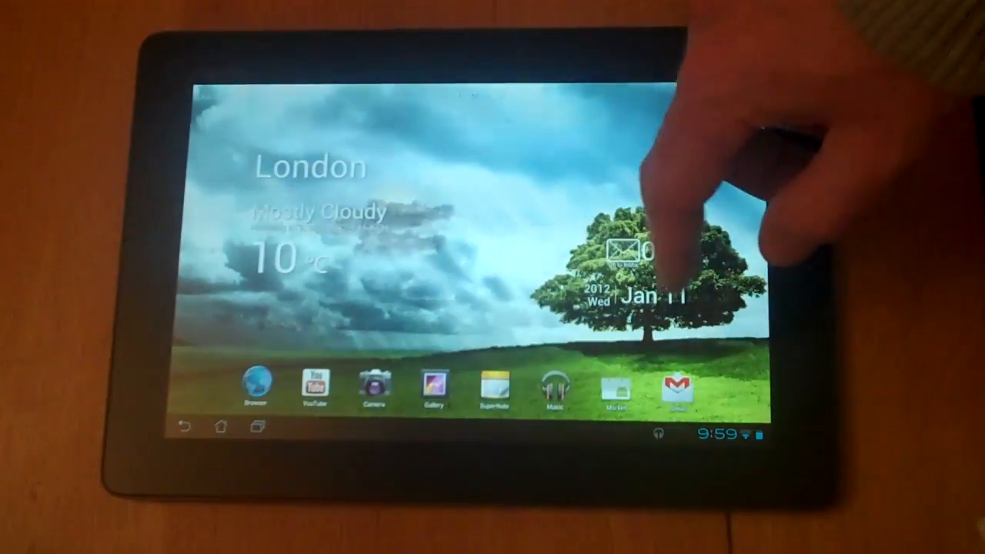
Swipe across the home screen pages toward the Market icon.
scroll(left, 3)
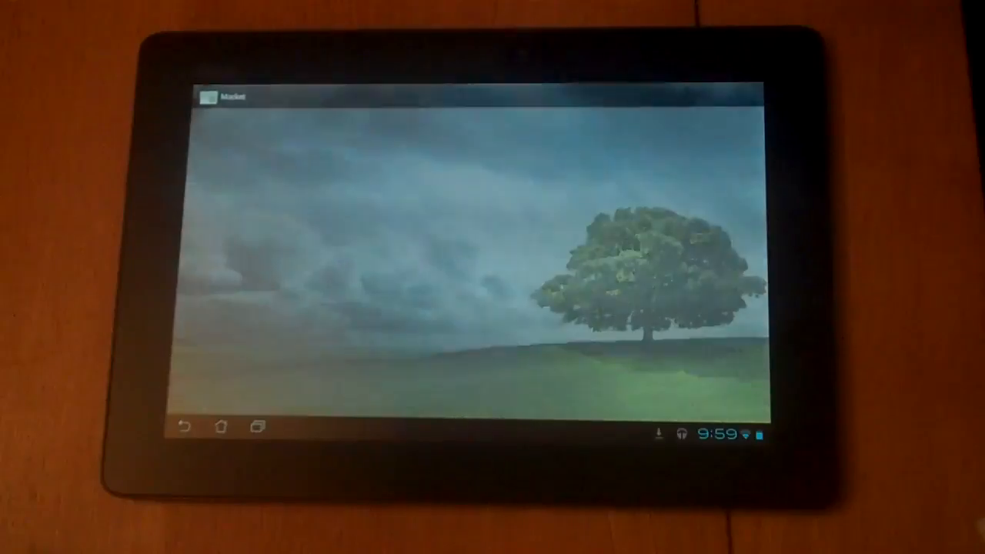
Browse the Market's Books section and its New Arrivals in Fiction, then leave the store.
click(223, 98)
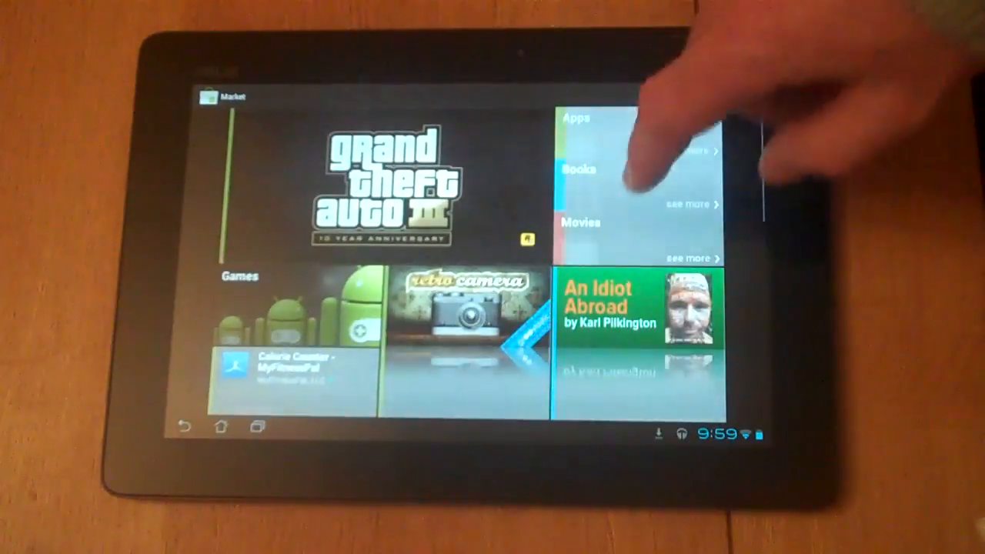
click(579, 169)
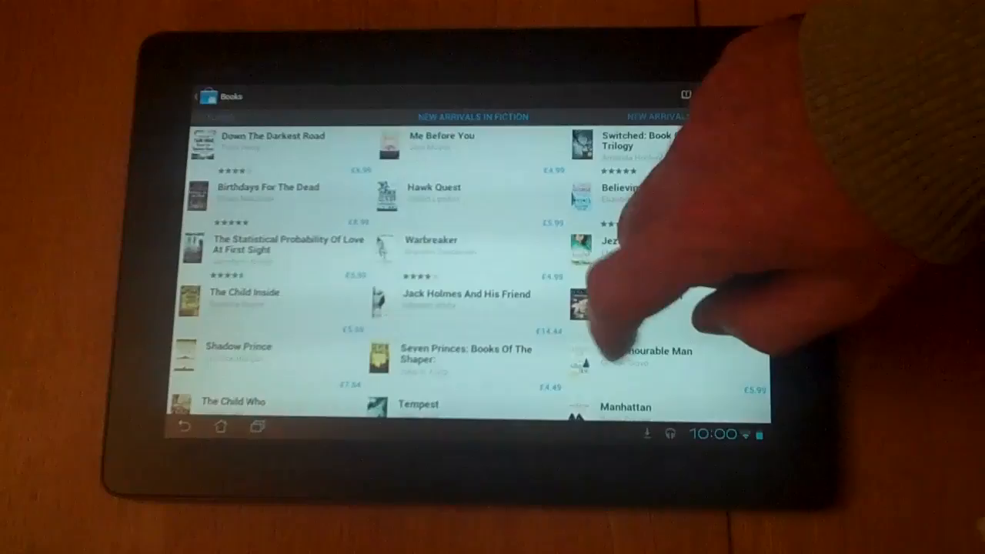
scroll(down, 3)
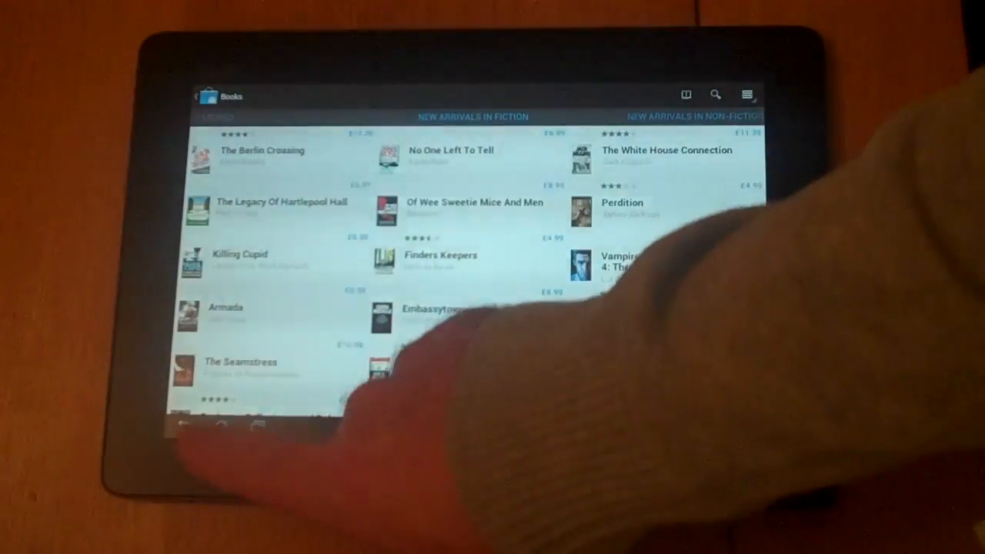
click(223, 425)
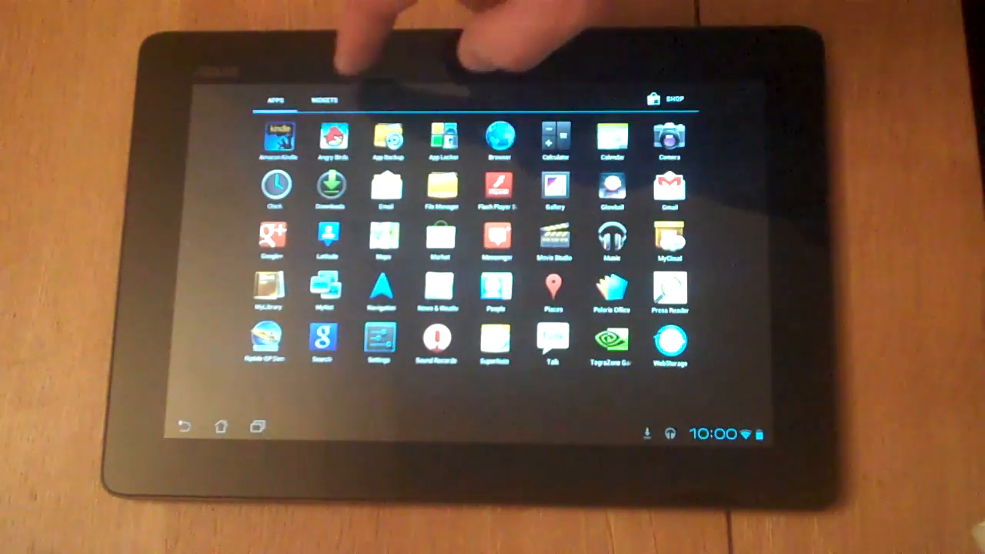
Drop an Angry Birds shortcut onto a home screen page and return to the main home screen.
click(324, 102)
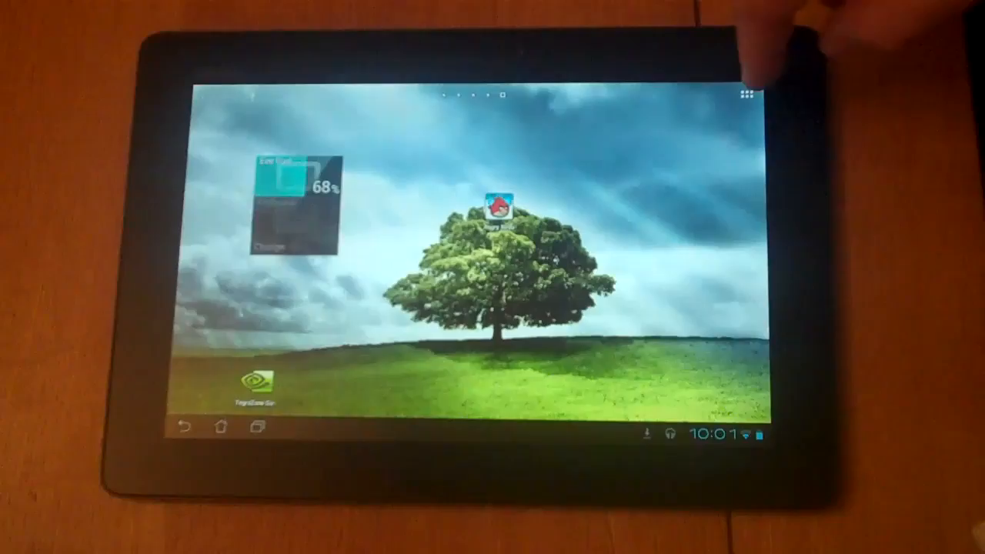
click(745, 92)
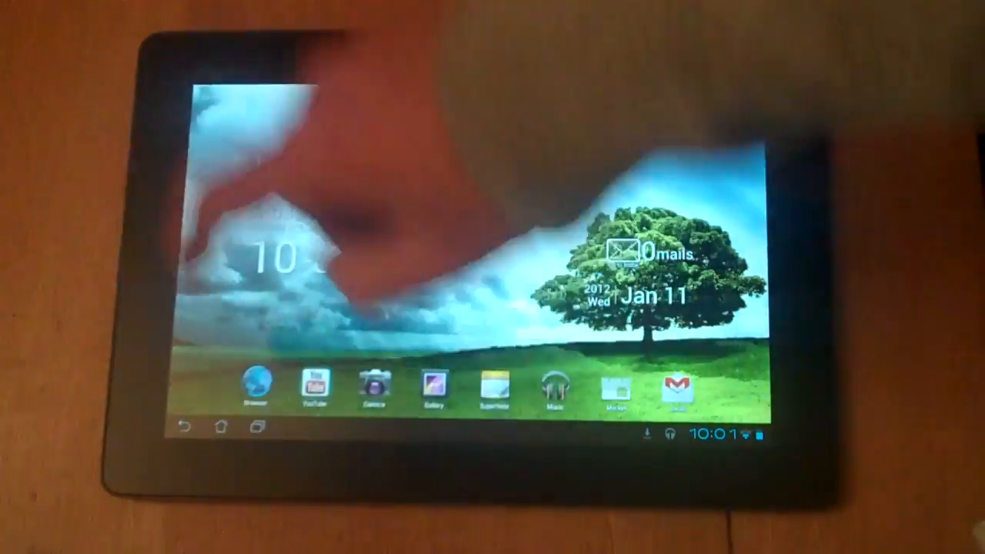
click(314, 382)
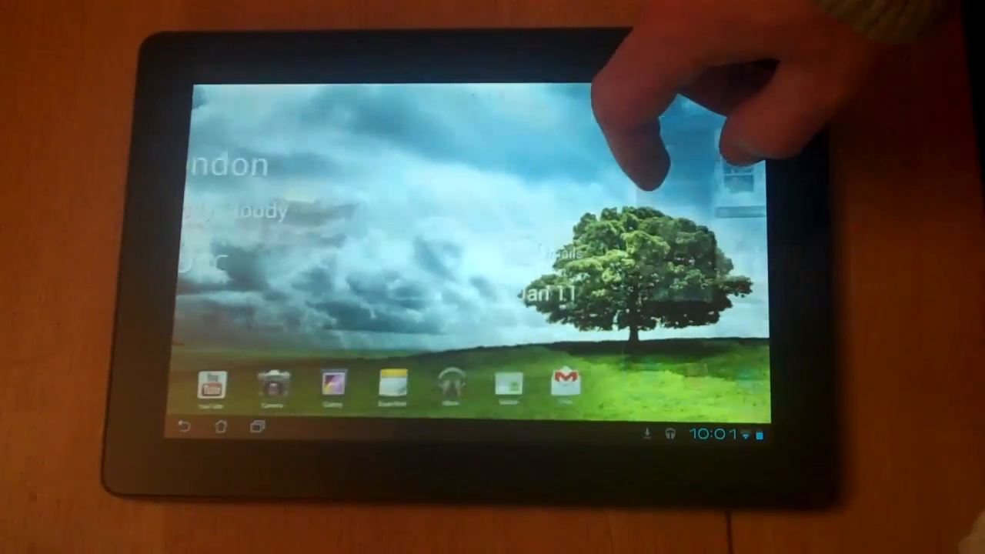
scroll(left, 3)
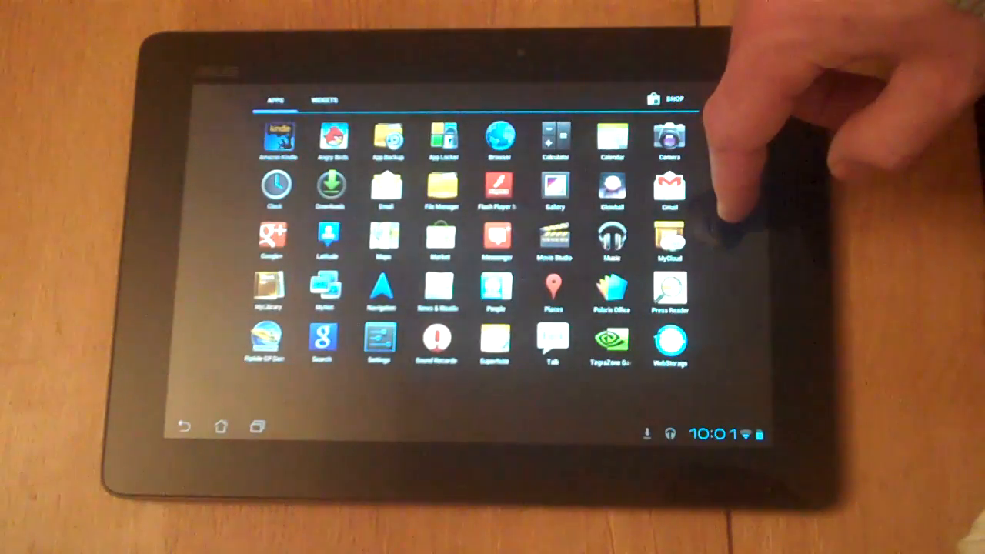
mouse_move(708, 62)
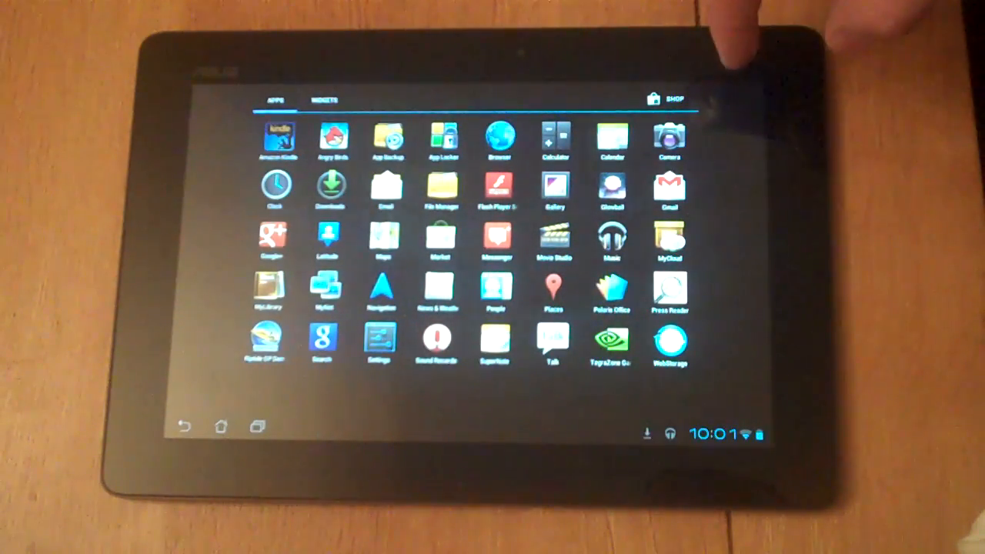